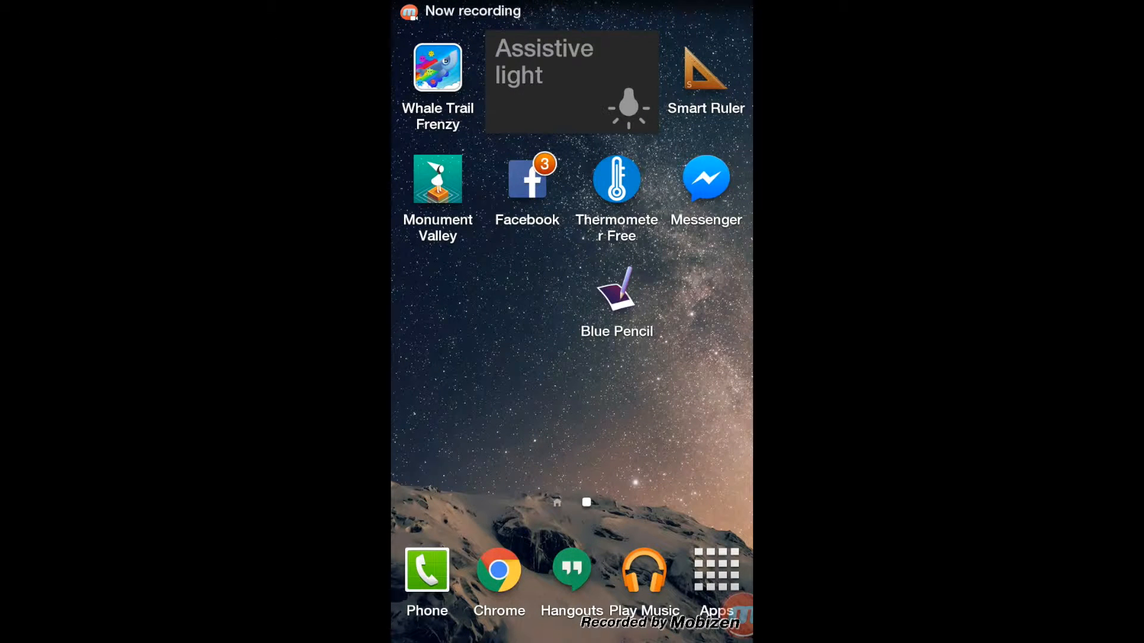
Launch Blue Pencil and bring up the live camera view for a new photo
left_click(616, 295)
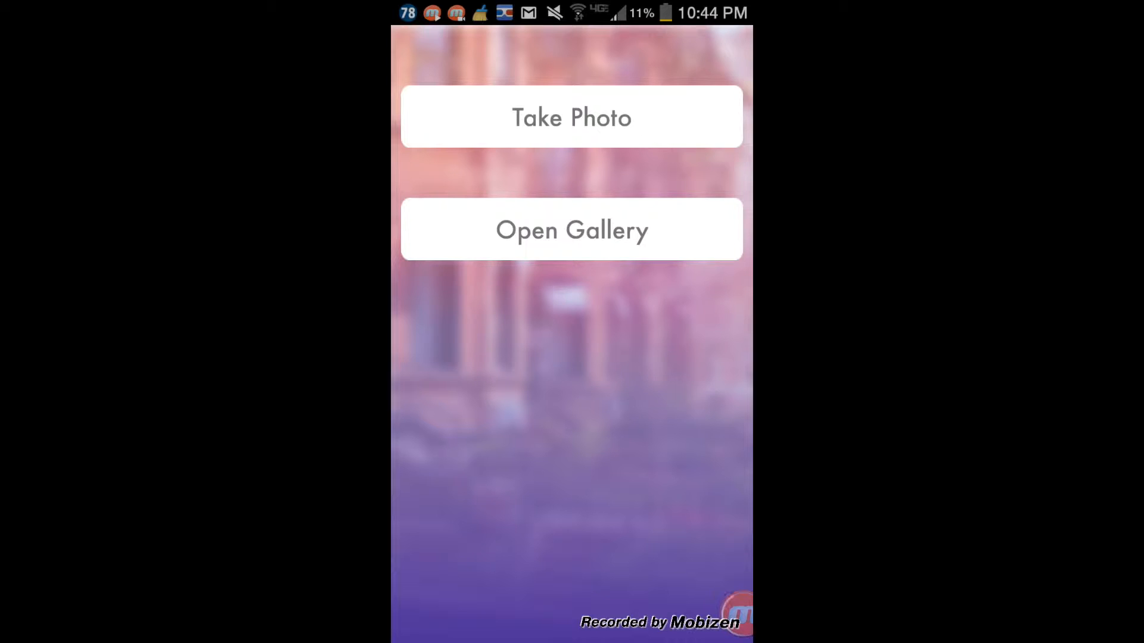
left_click(571, 116)
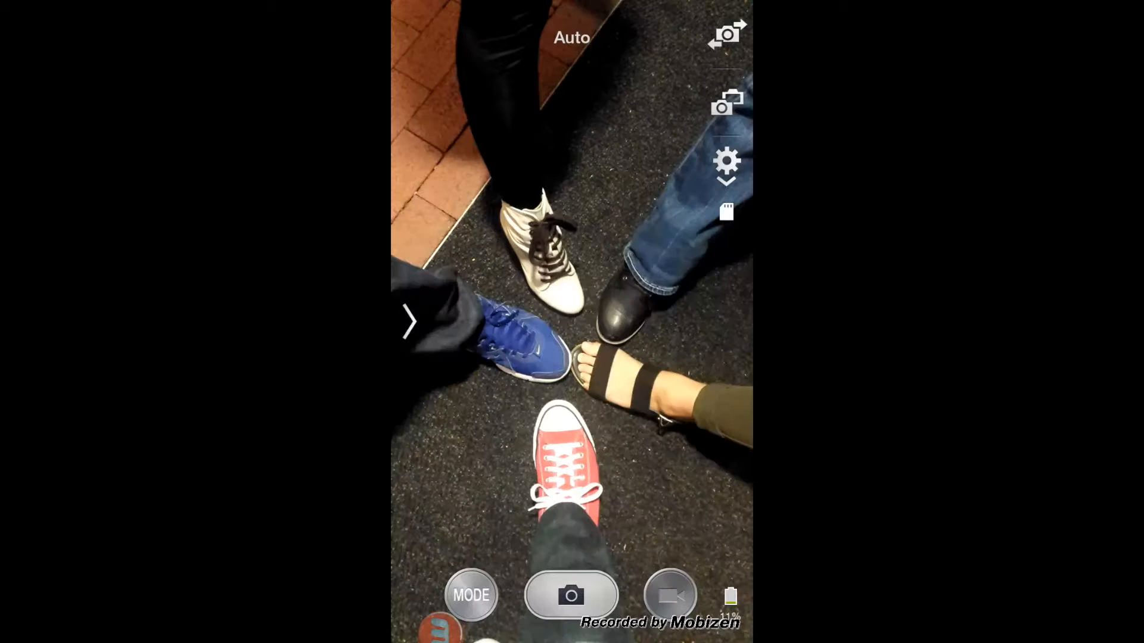
Capture the circle of shoes, save it with a sepia tint, and return to the start screen
left_click(571, 595)
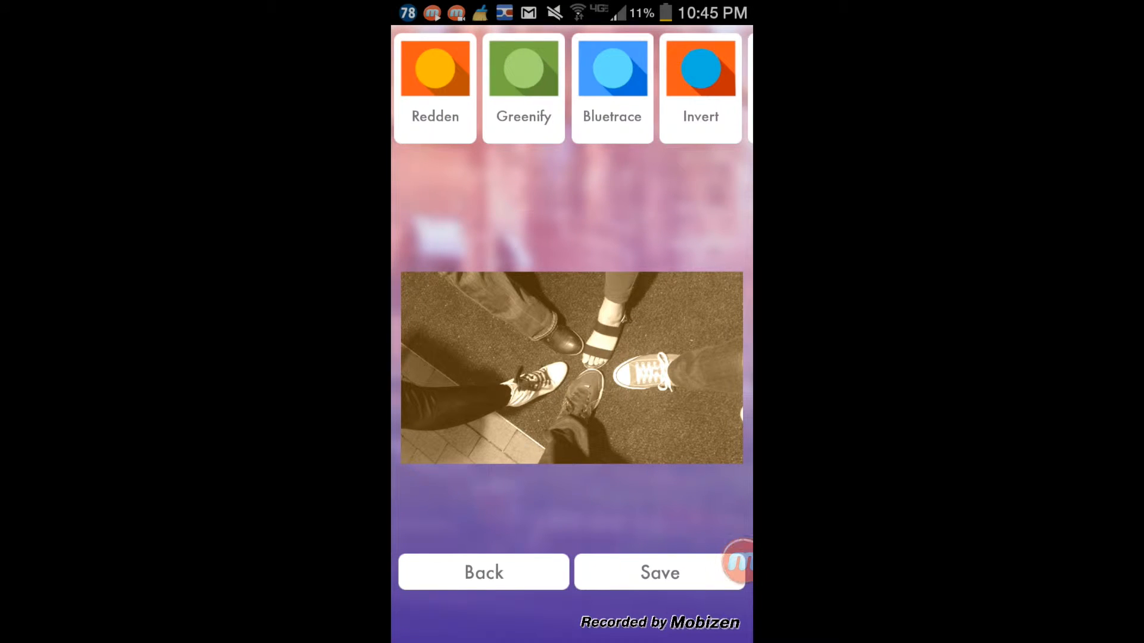
left_click(659, 572)
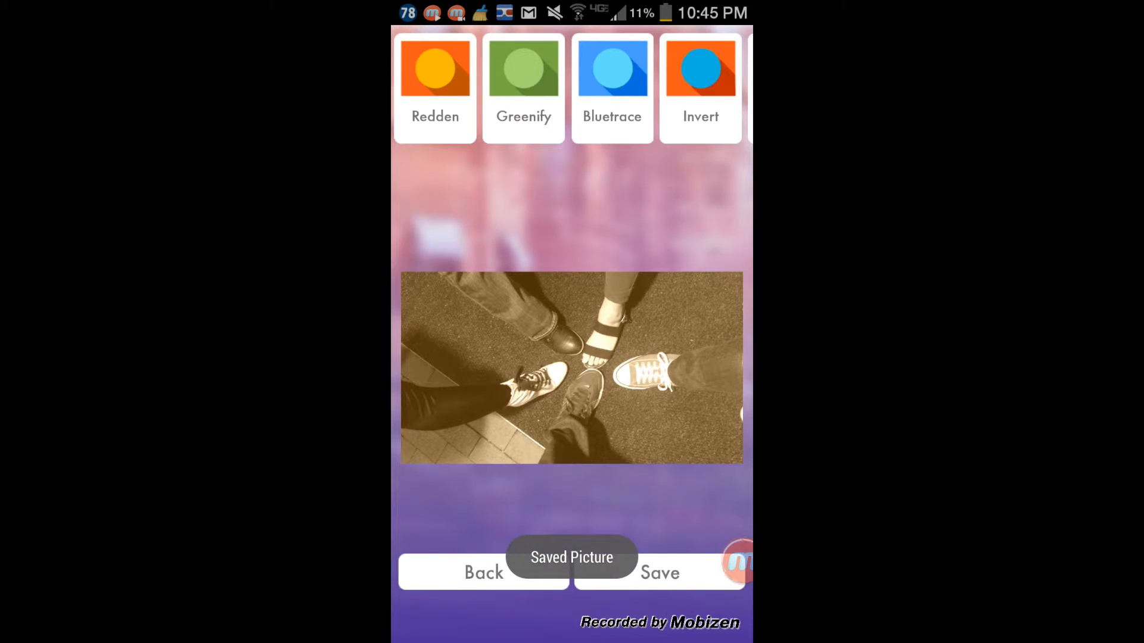
left_click(484, 573)
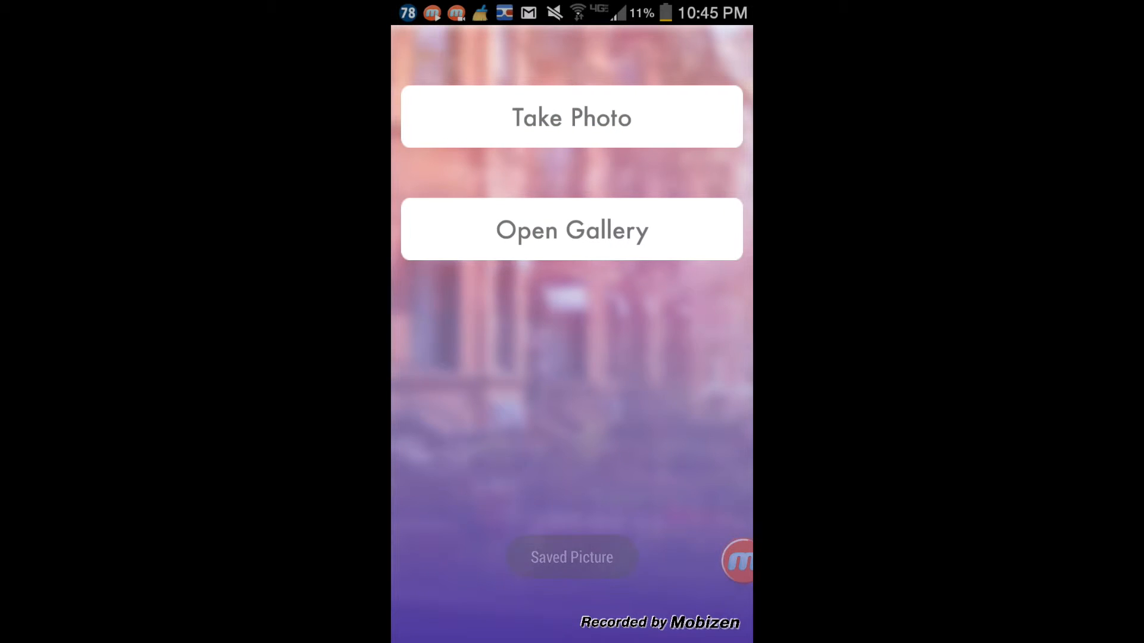
Choose Open Gallery and load the goat-and-sheep photo into the filter editor
left_click(570, 230)
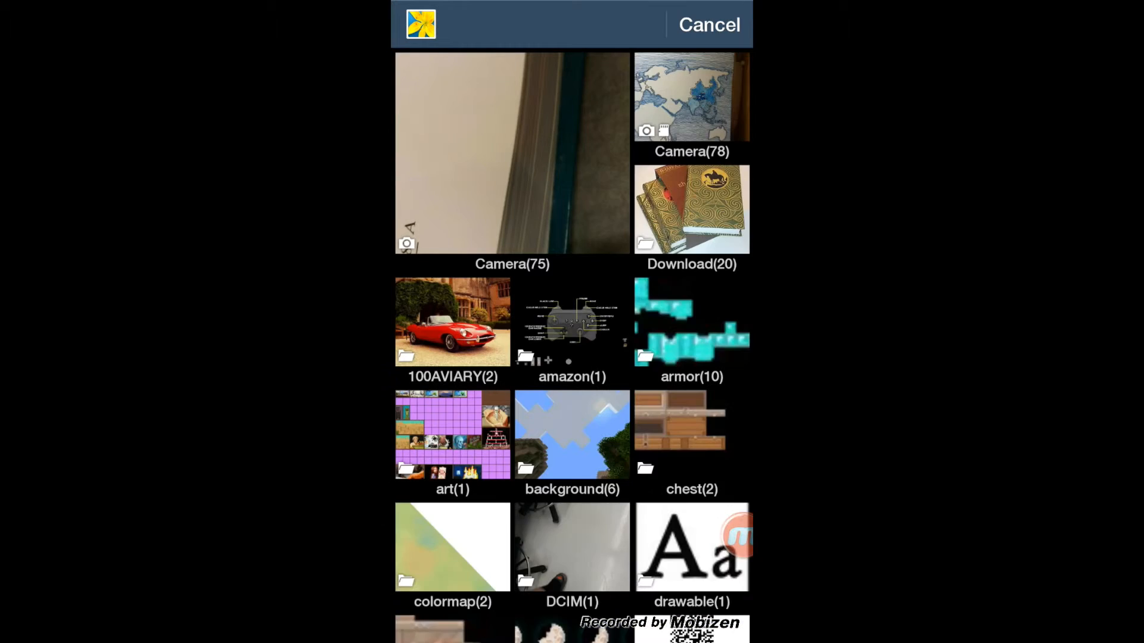
left_click(691, 210)
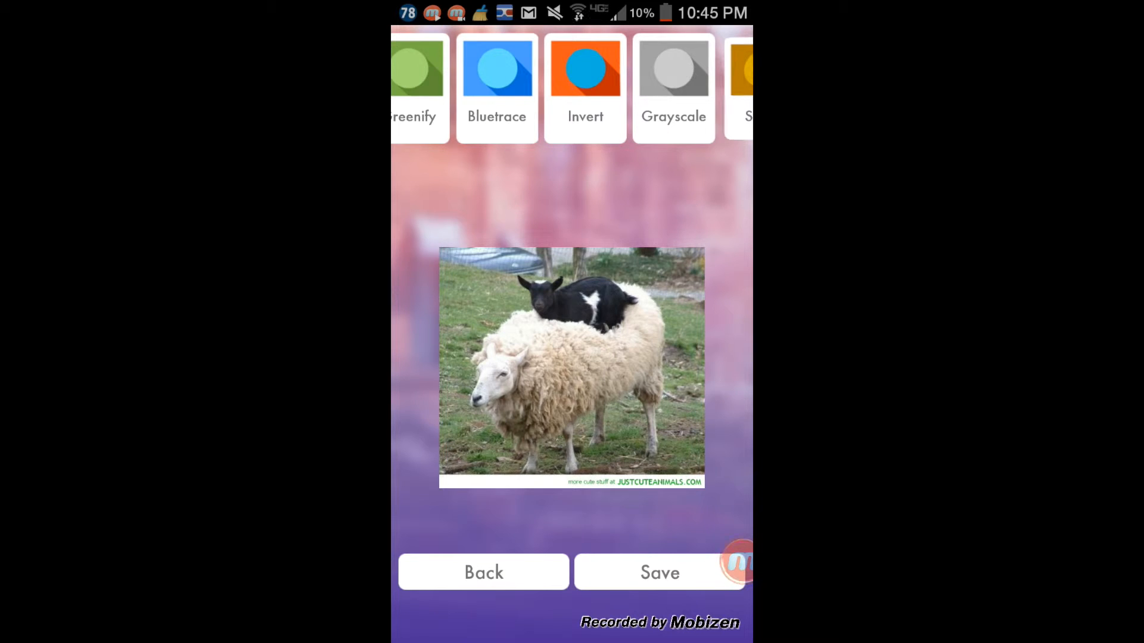
Tint the goat-and-sheep photo sepia, switch it to grayscale, and save it
left_click(671, 69)
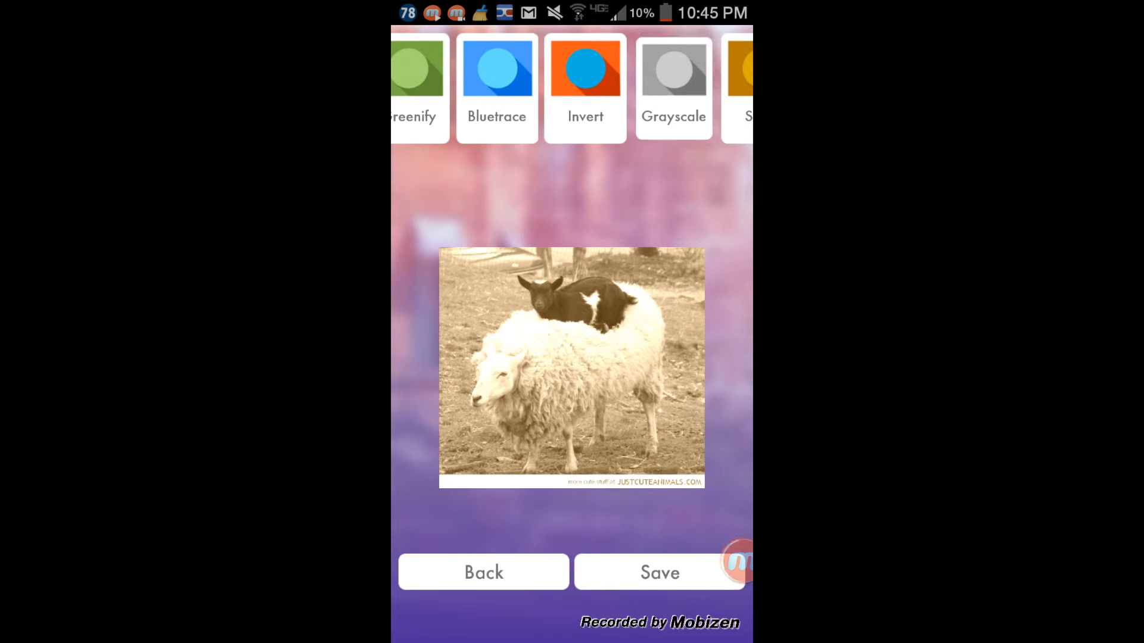
left_click(672, 69)
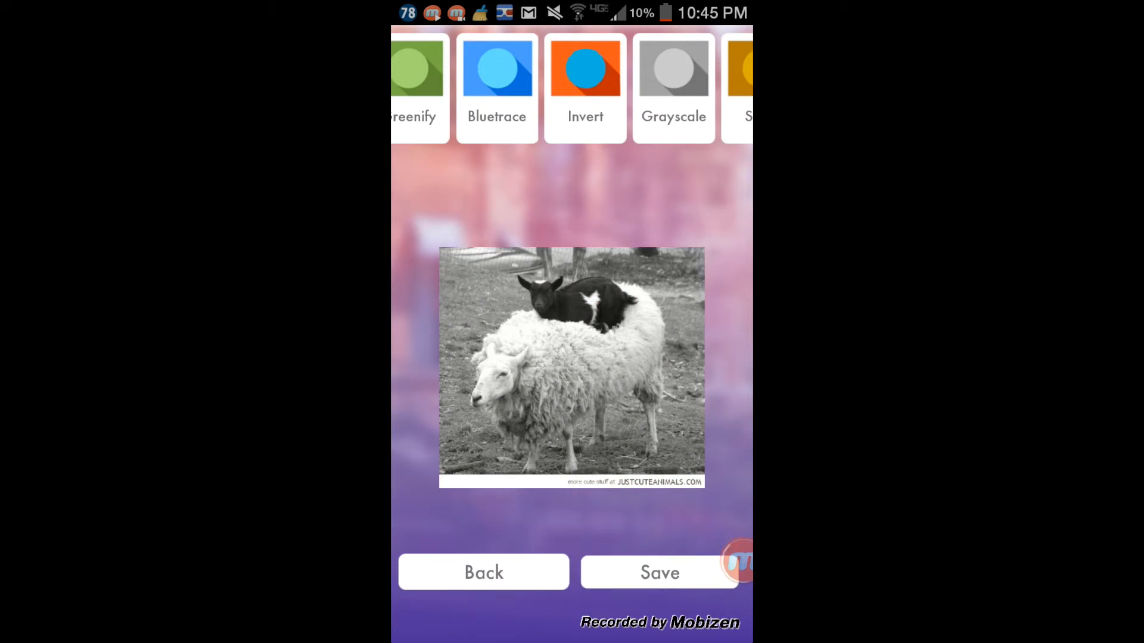
left_click(659, 572)
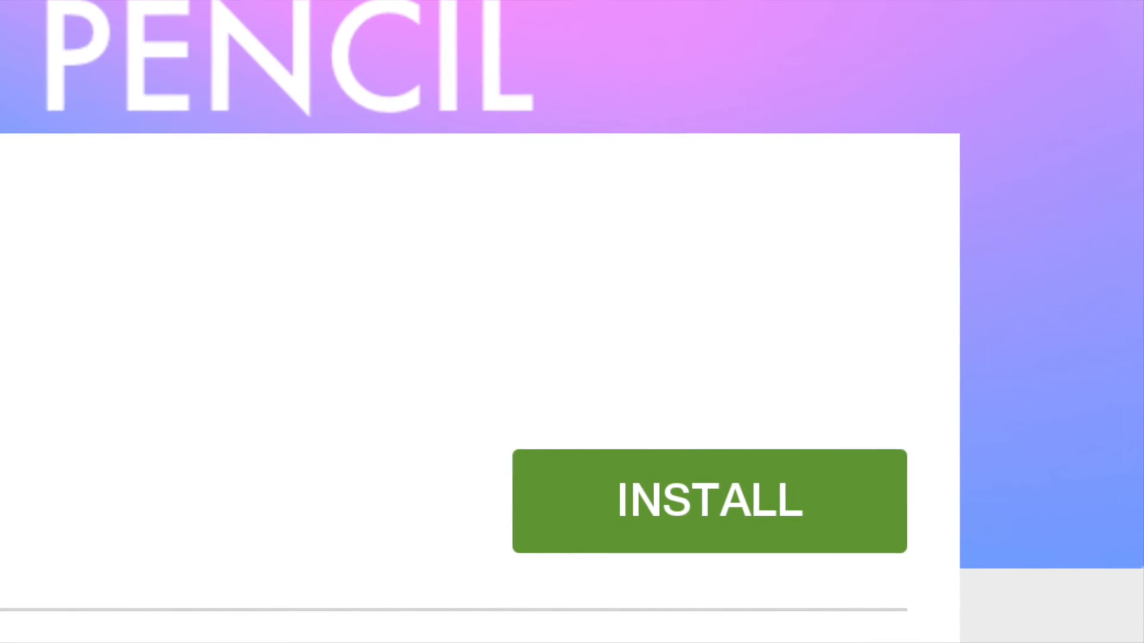
left_click(707, 502)
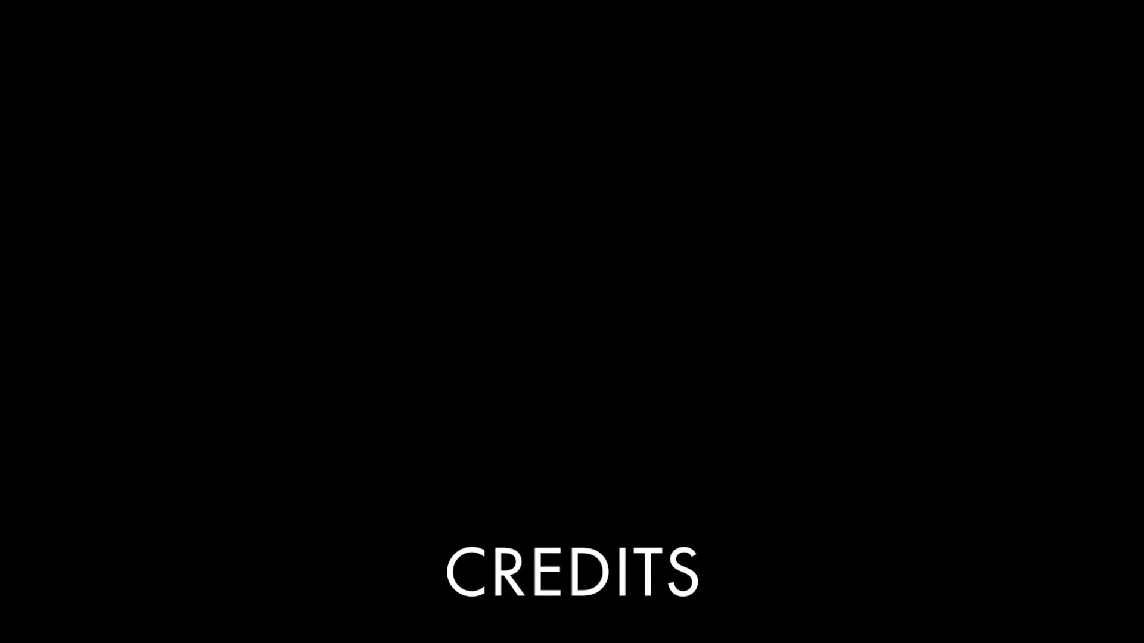